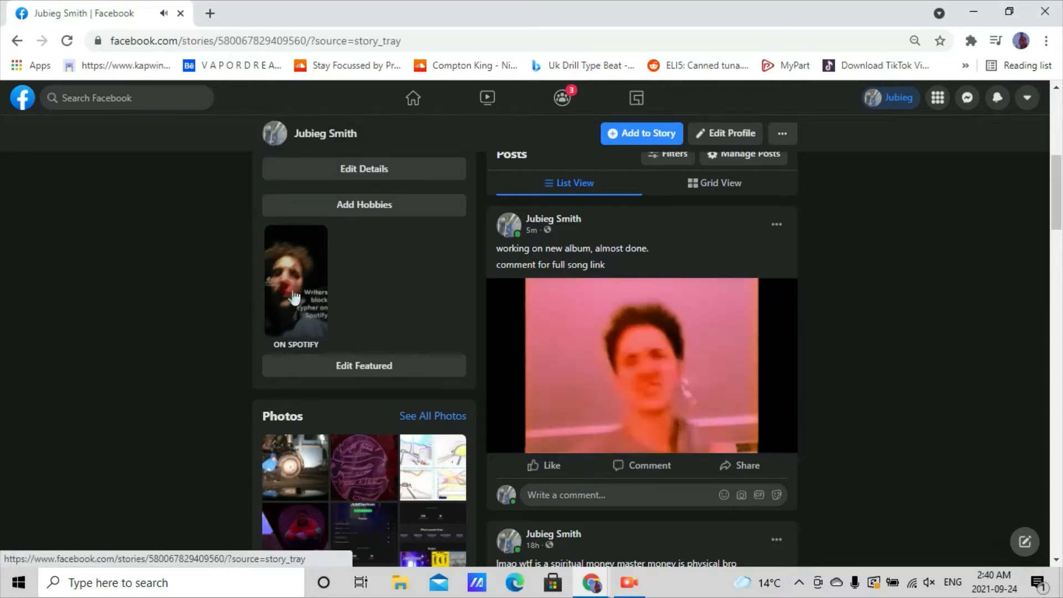
Step: View the featured Spotify story and its viewer list, then return to the profile's photos
{"action": "left_click", "coordinate": [295, 281]}
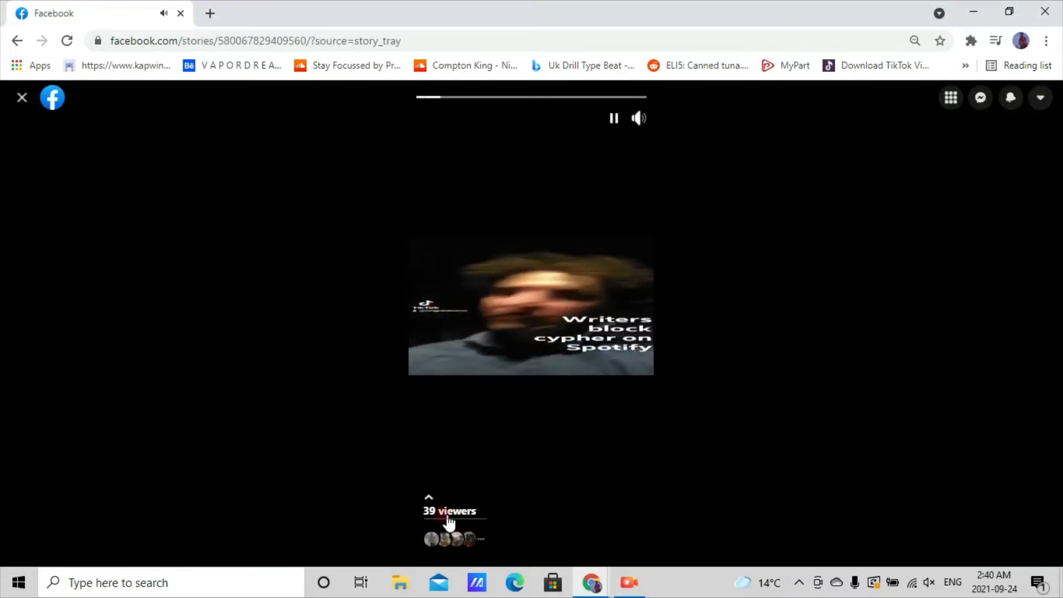
{"action": "left_click", "coordinate": [449, 510]}
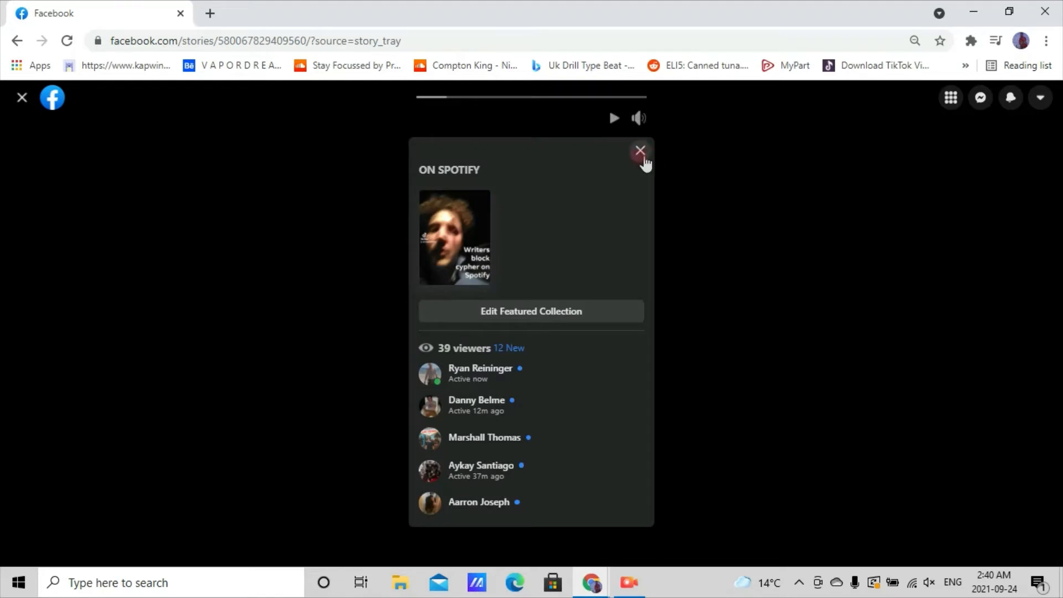
{"action": "left_click", "coordinate": [639, 149]}
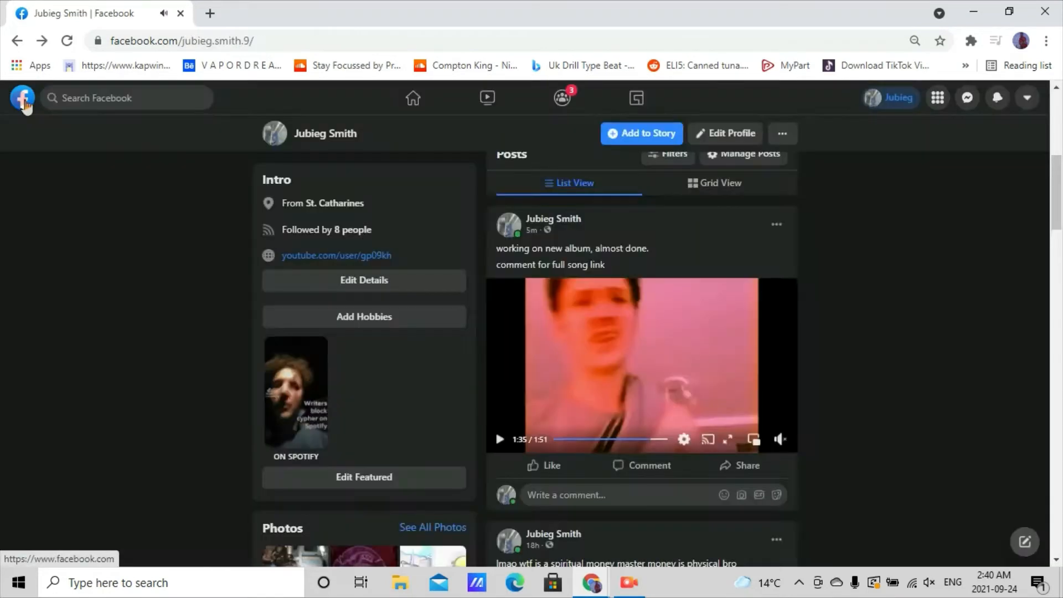
{"action": "scroll", "scroll_direction": "down", "scroll_amount": 3}
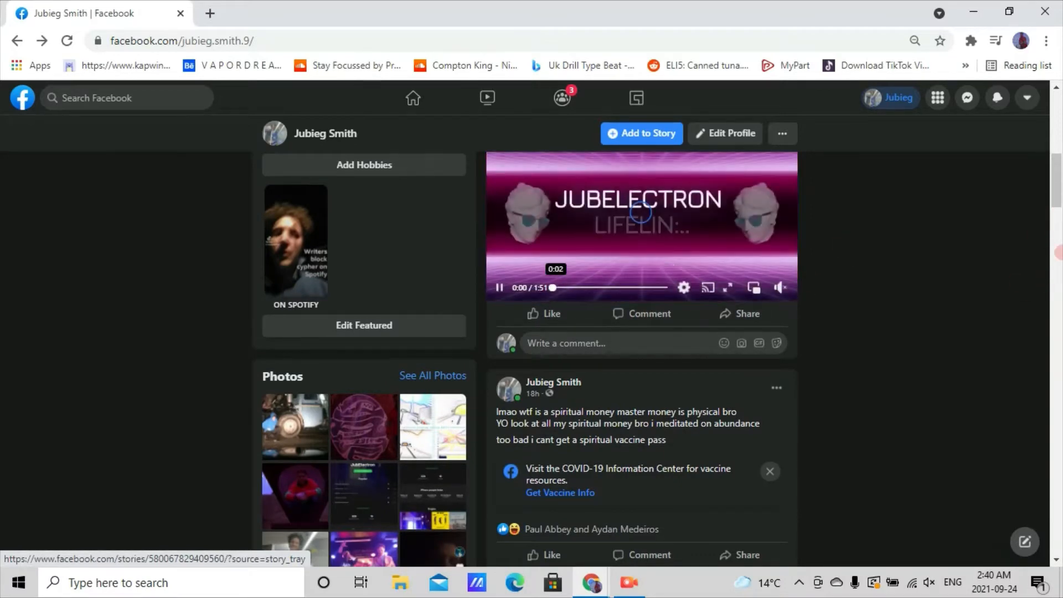
{"action": "scroll", "scroll_direction": "down", "scroll_amount": 3}
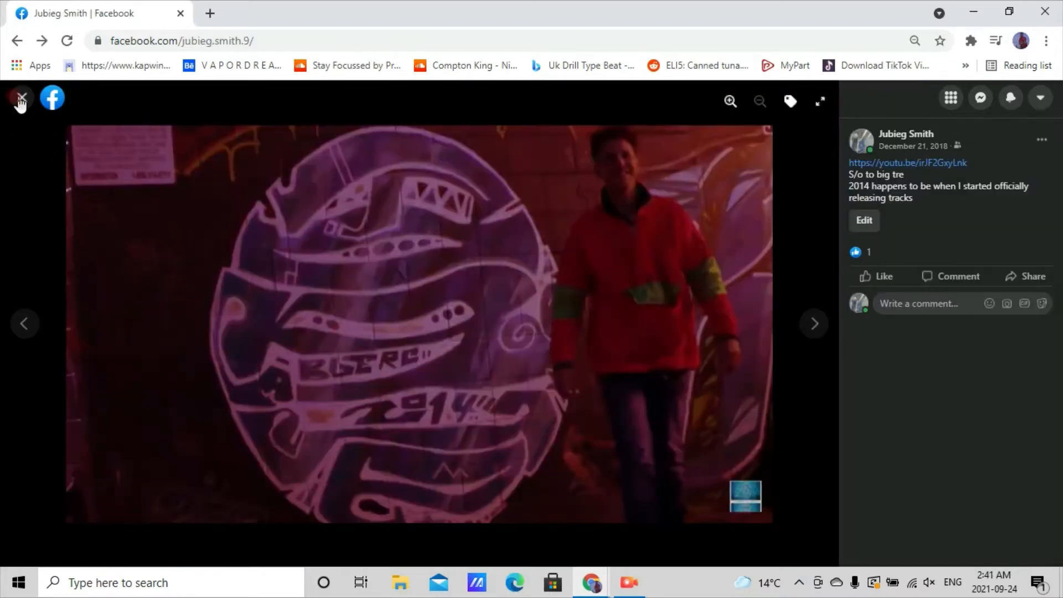
Step: Advance through the first ten profile photos one after another in the viewer
{"action": "left_click", "coordinate": [814, 323]}
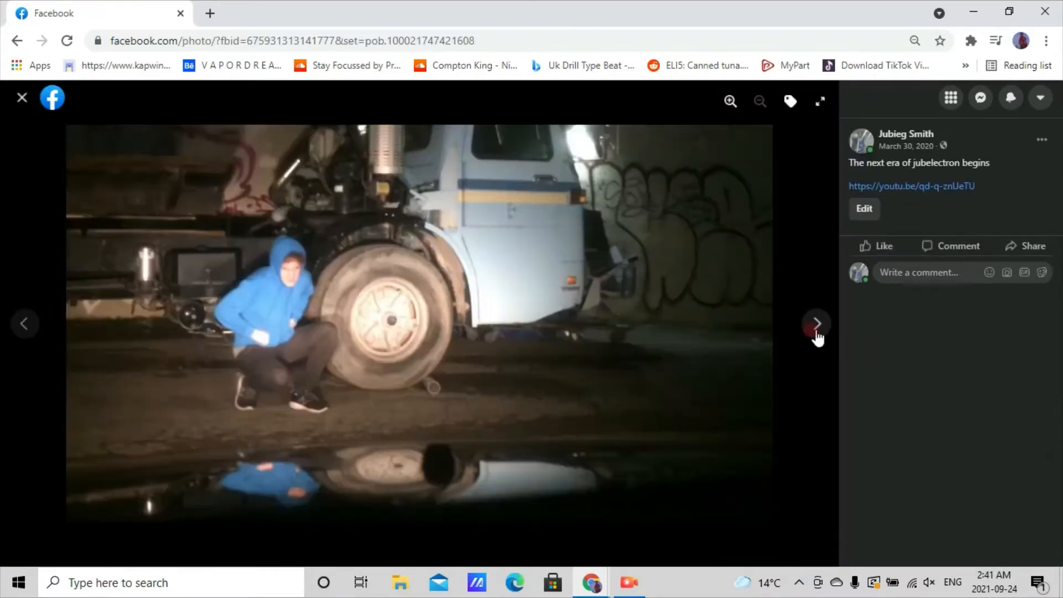
{"action": "left_click", "coordinate": [816, 323]}
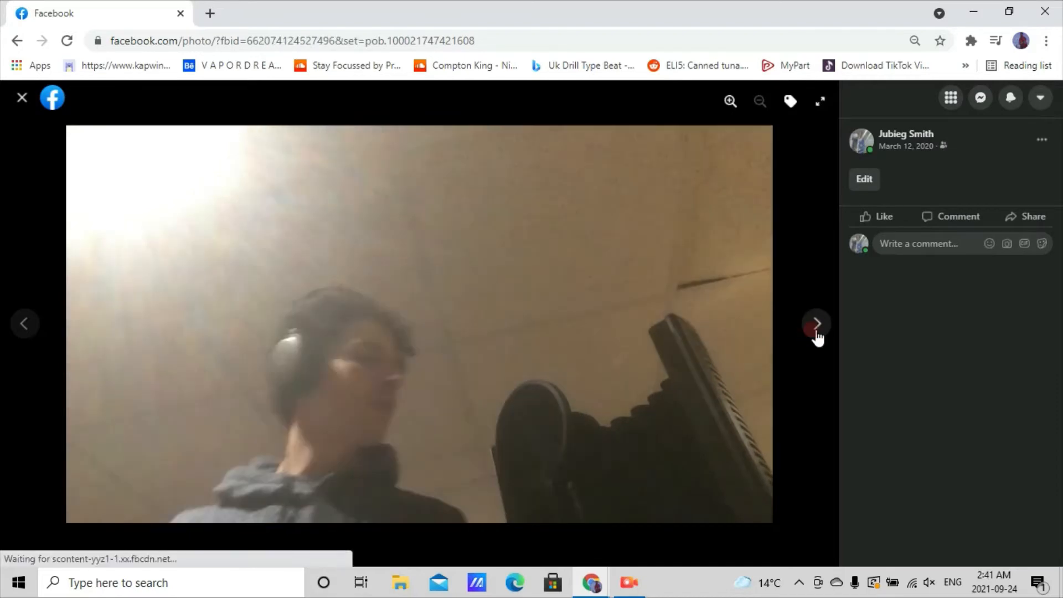
{"action": "left_click", "coordinate": [816, 322]}
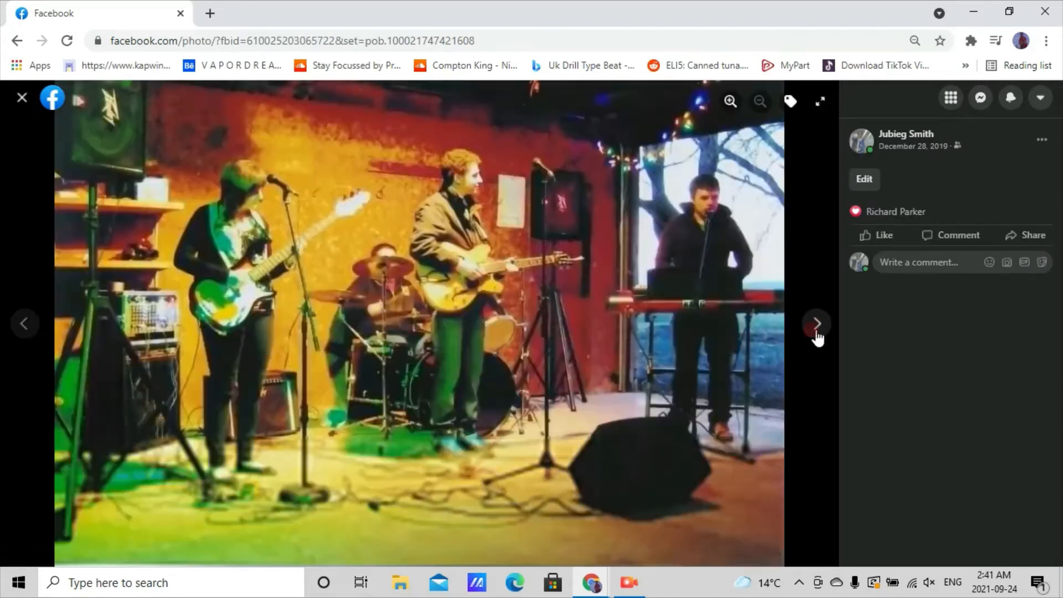
{"action": "left_click", "coordinate": [817, 322]}
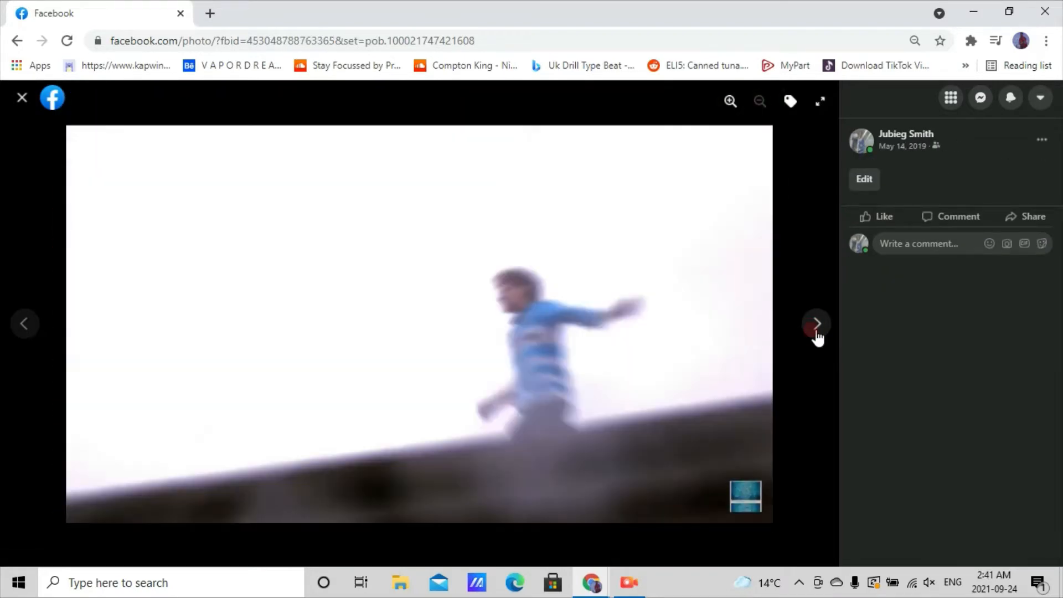
{"action": "left_click", "coordinate": [817, 322]}
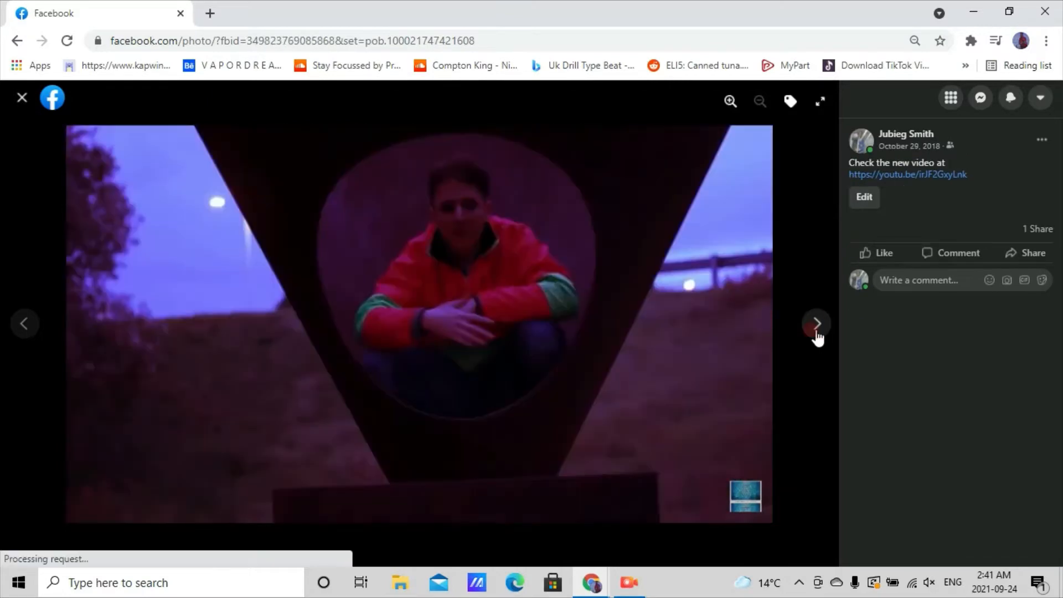
{"action": "left_click", "coordinate": [816, 323]}
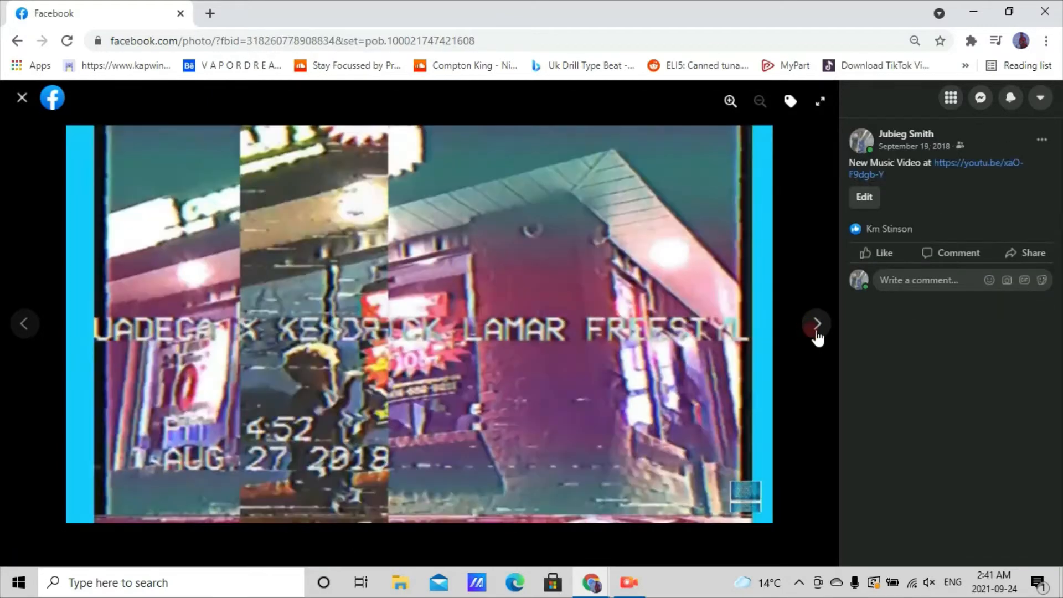
{"action": "left_click", "coordinate": [817, 324]}
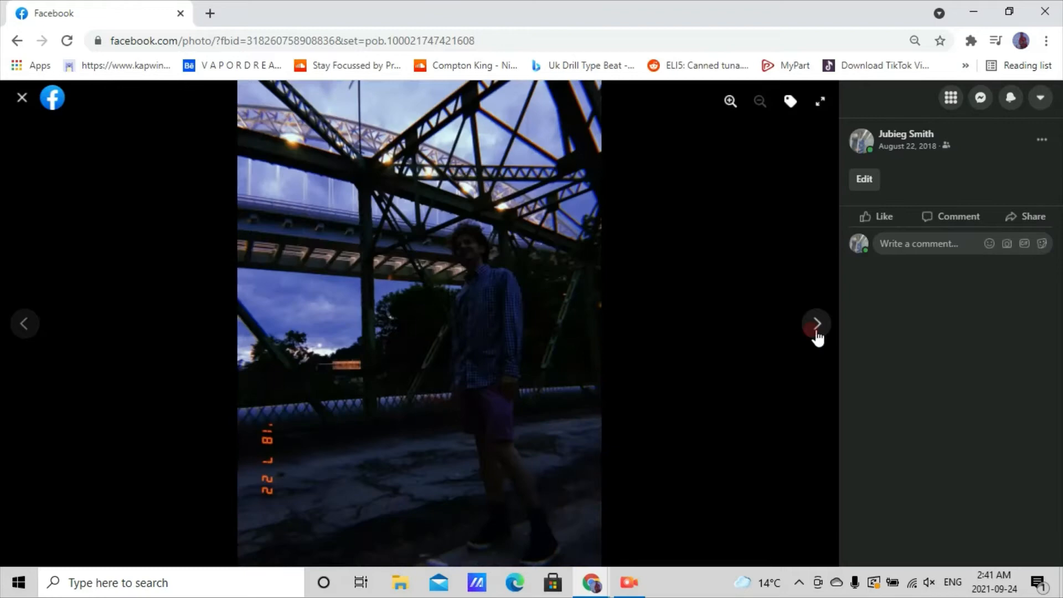
{"action": "left_click", "coordinate": [817, 322]}
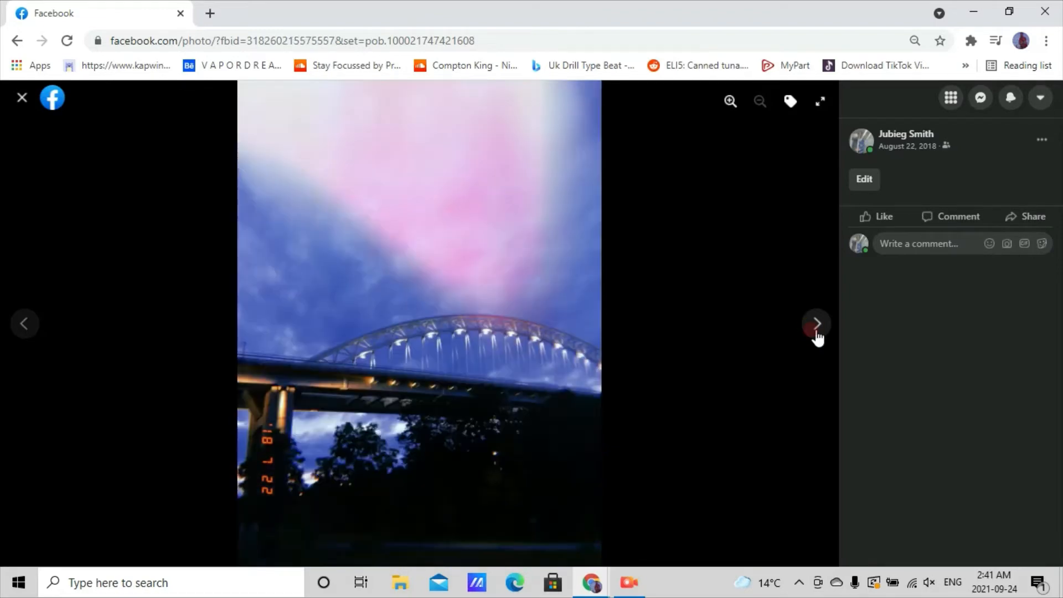
{"action": "left_click", "coordinate": [817, 324]}
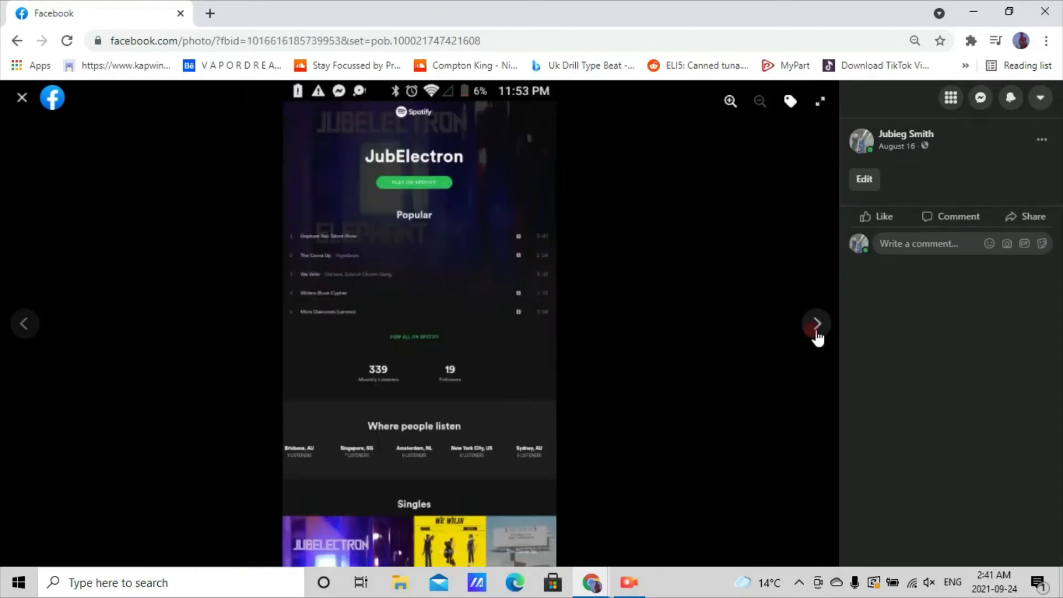
{"action": "left_click", "coordinate": [816, 322]}
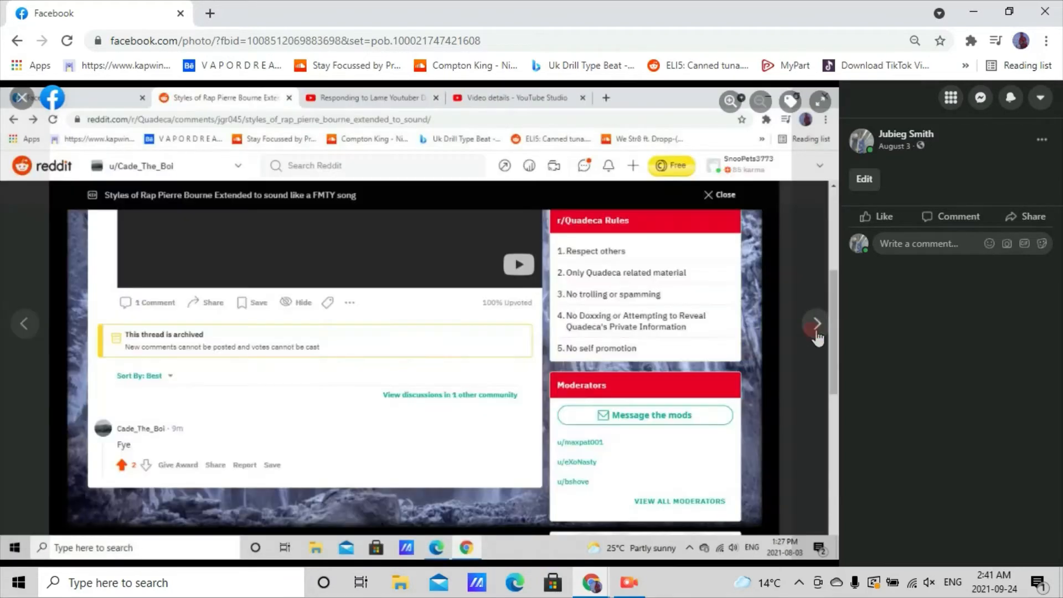
Step: Continue through older profile photos past the October 4 post to a March 2020 photo
{"action": "left_click", "coordinate": [817, 323]}
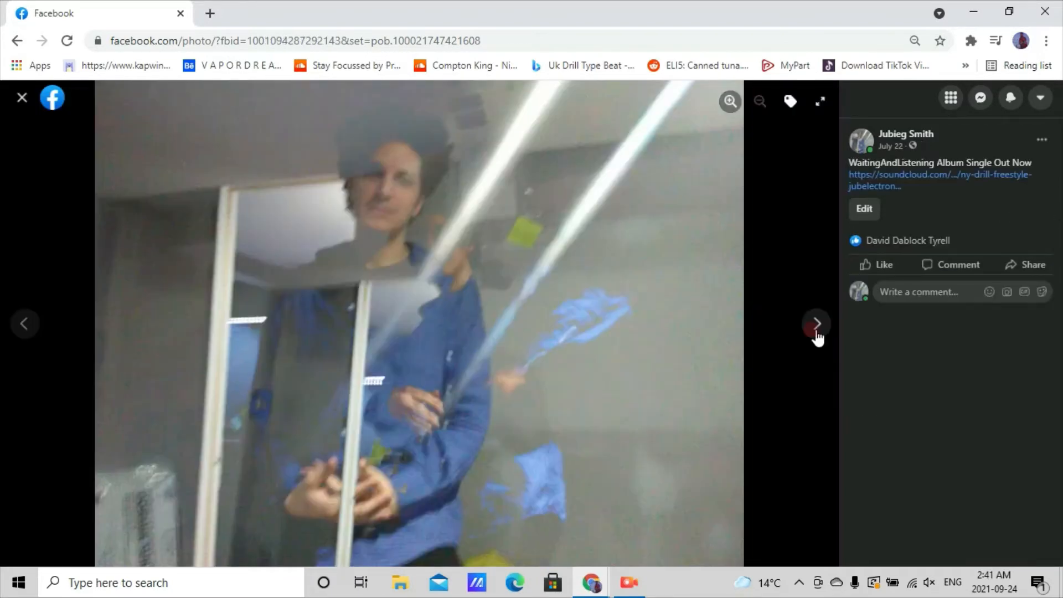
{"action": "left_click", "coordinate": [816, 322]}
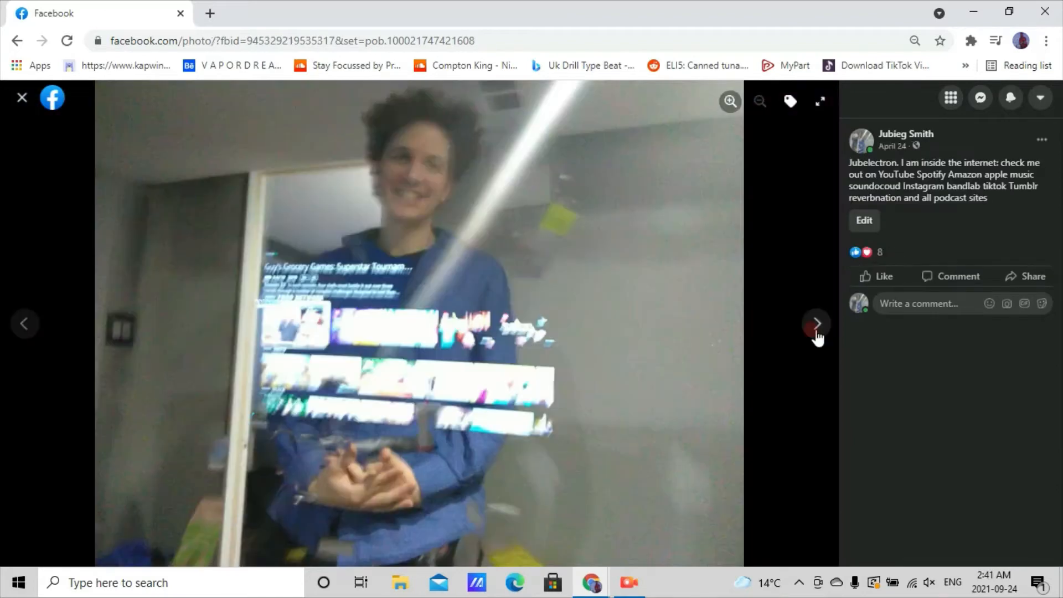
{"action": "left_click", "coordinate": [816, 324]}
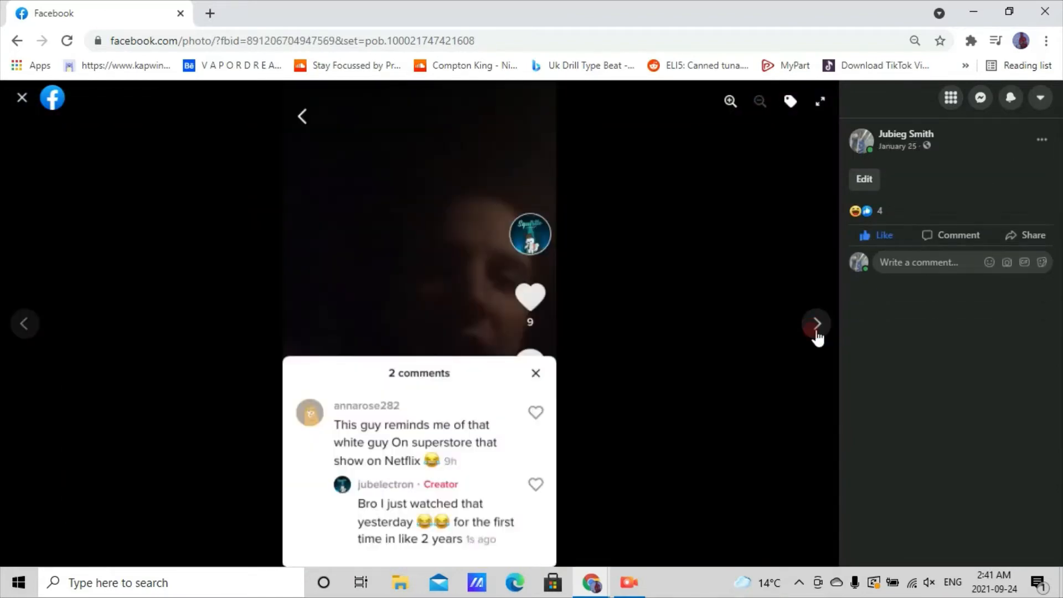
{"action": "left_click", "coordinate": [816, 324]}
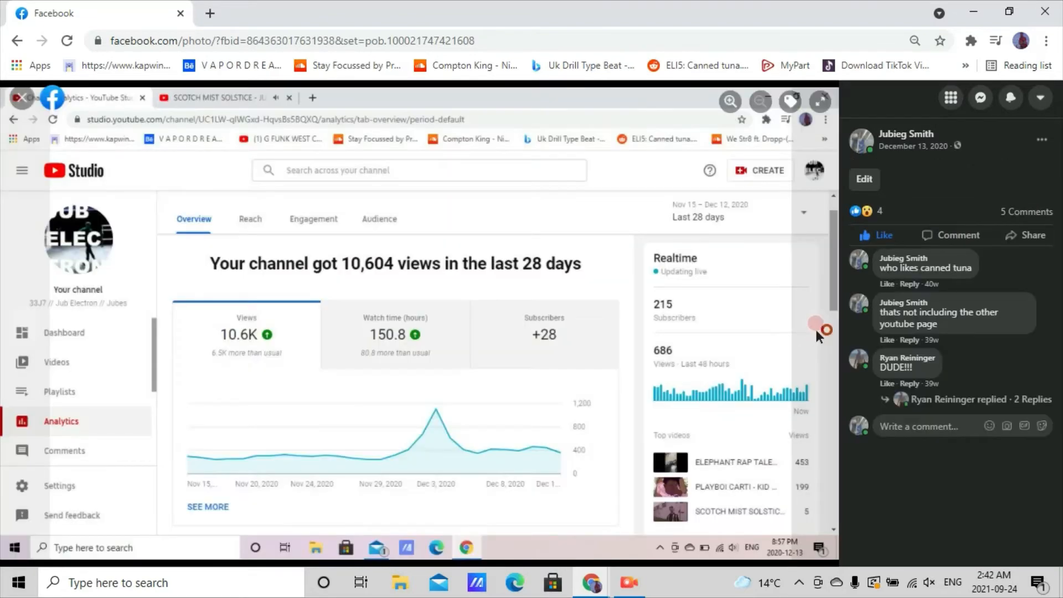
{"action": "left_click", "coordinate": [818, 324]}
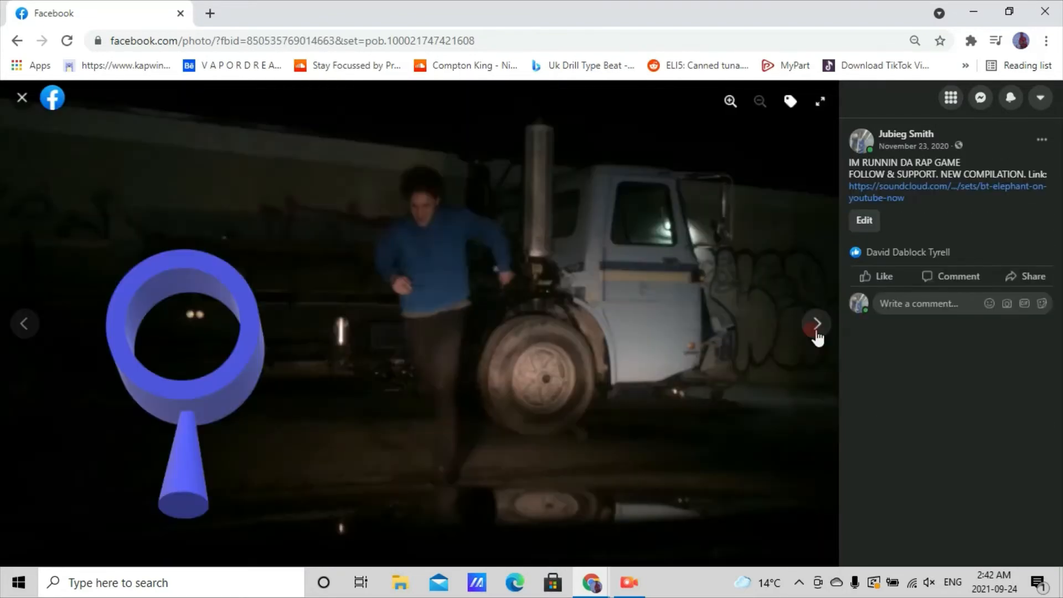
{"action": "left_click", "coordinate": [816, 324]}
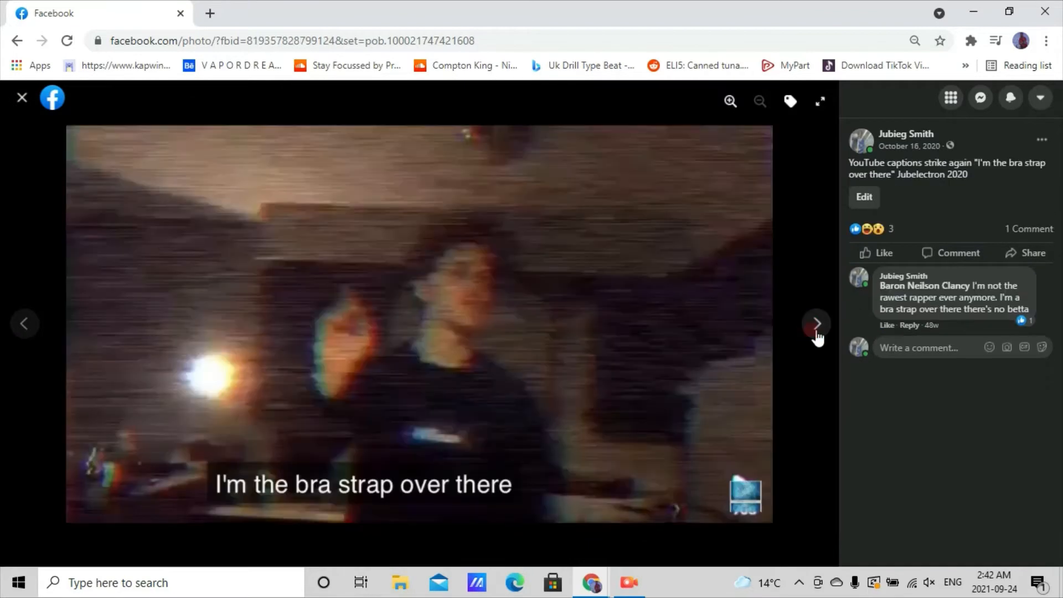
{"action": "mouse_move", "coordinate": [576, 391]}
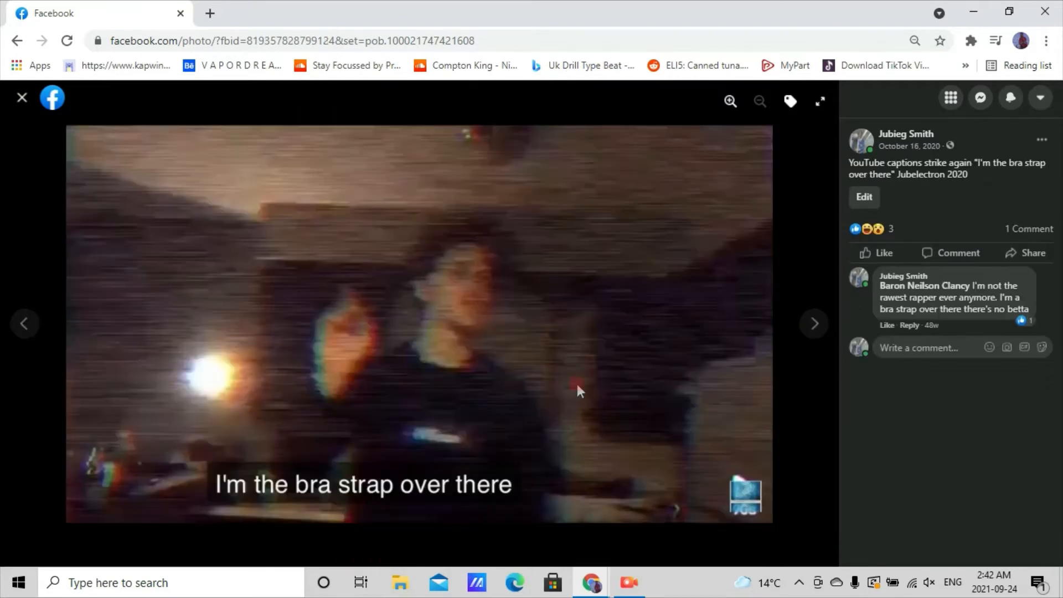
{"action": "left_click", "coordinate": [813, 324]}
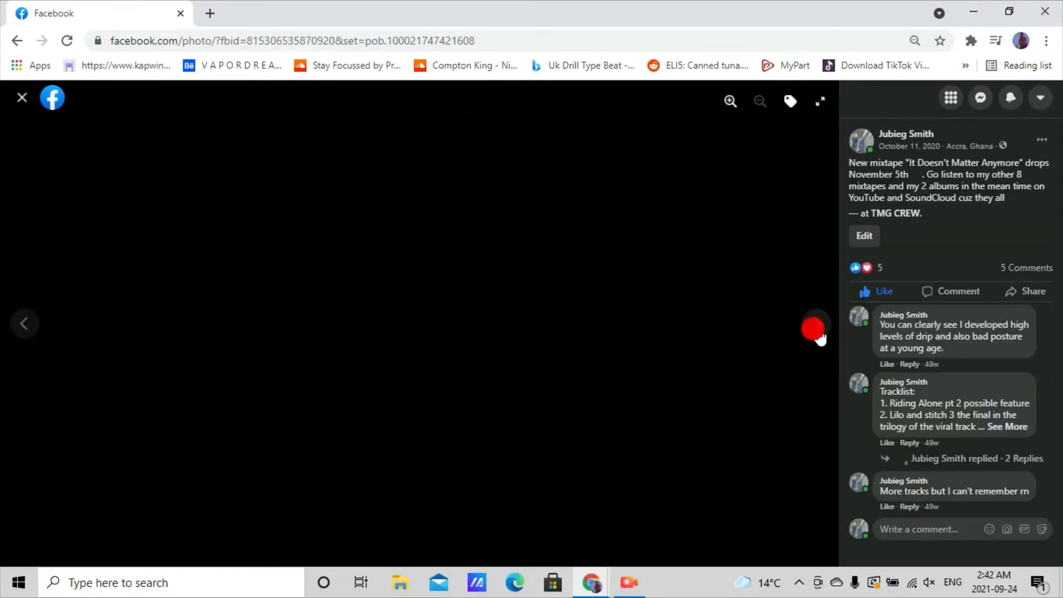
{"action": "left_click", "coordinate": [813, 324]}
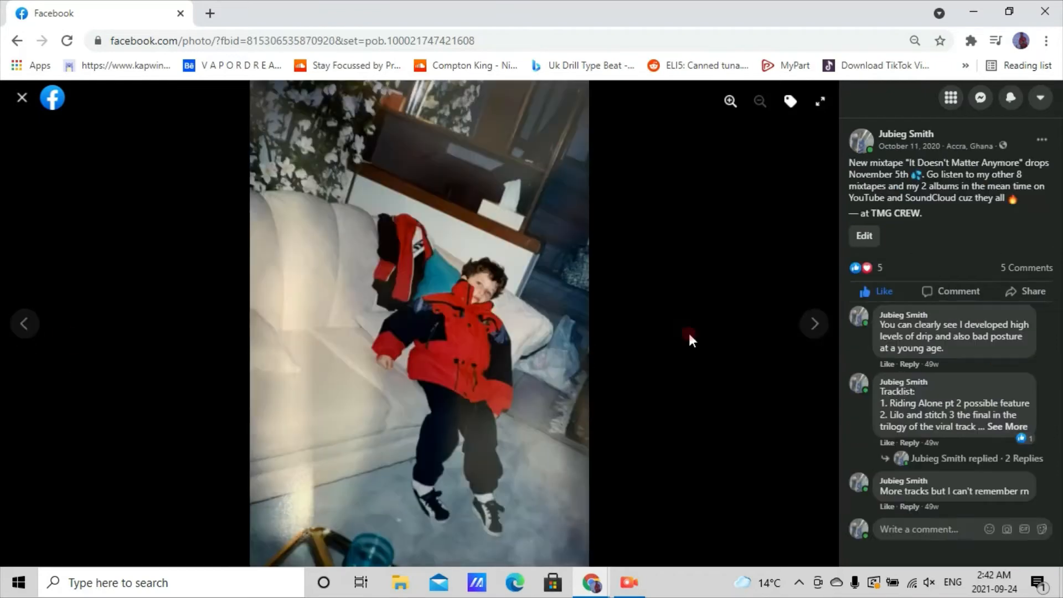
{"action": "left_click", "coordinate": [813, 324]}
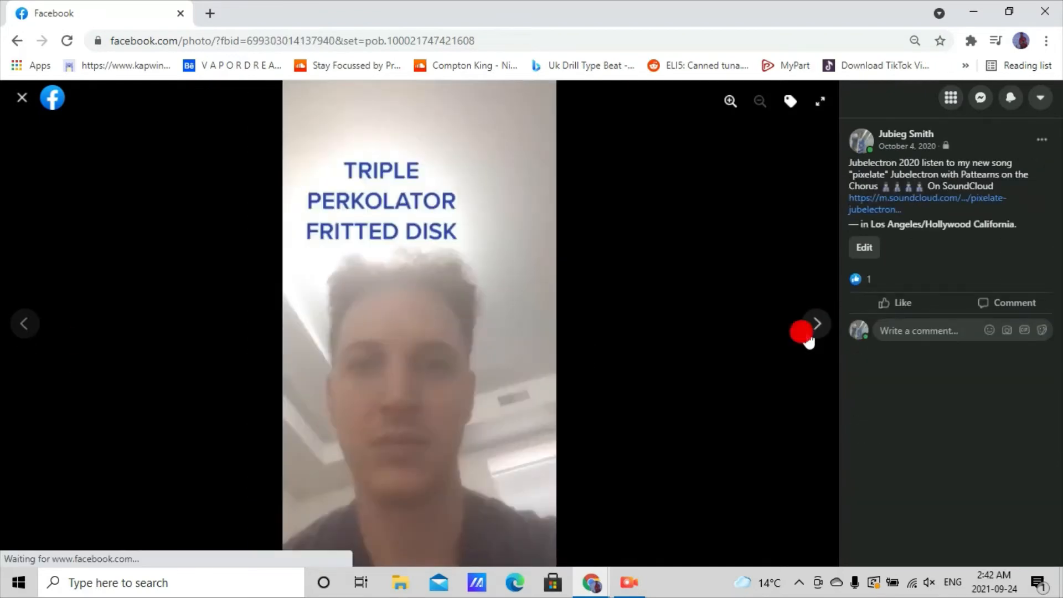
{"action": "left_click", "coordinate": [816, 323]}
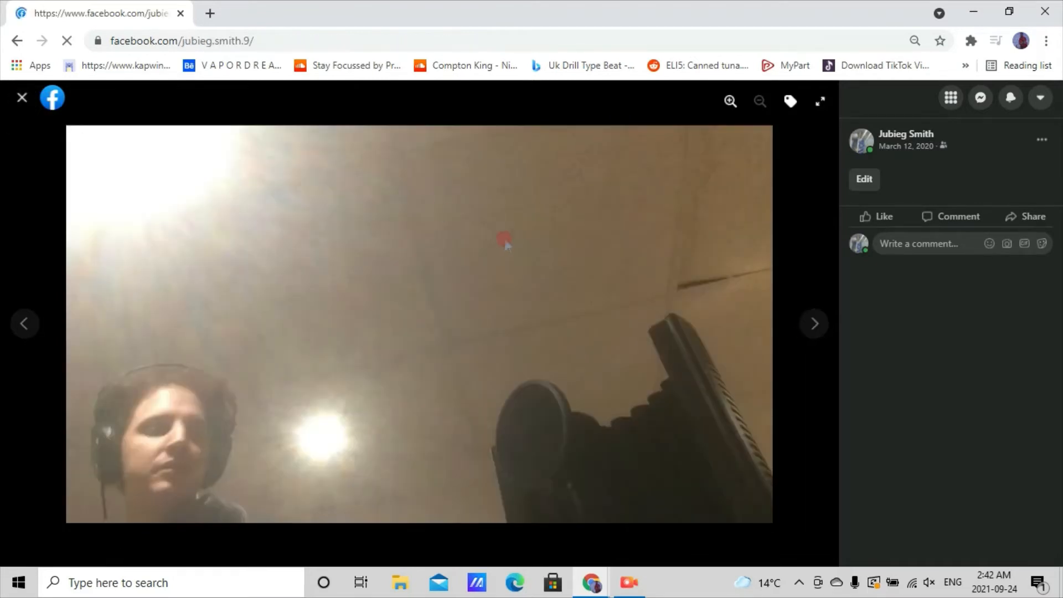
Step: Close the photo viewer, load the VAPORDREAMS Behance gallery in a new tab, and return to Facebook
{"action": "left_click", "coordinate": [22, 98]}
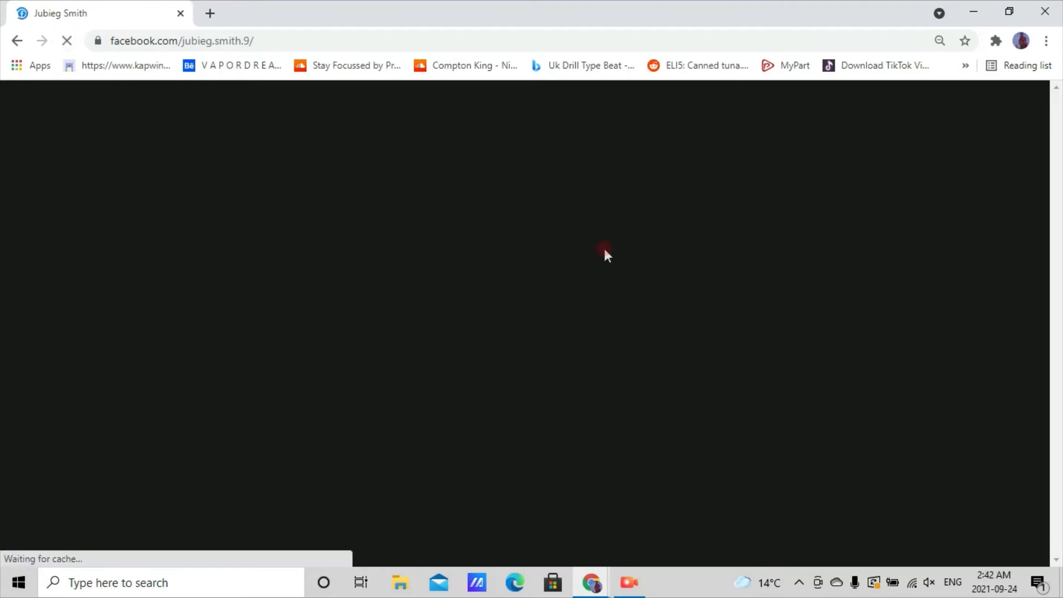
{"action": "left_click", "coordinate": [210, 14]}
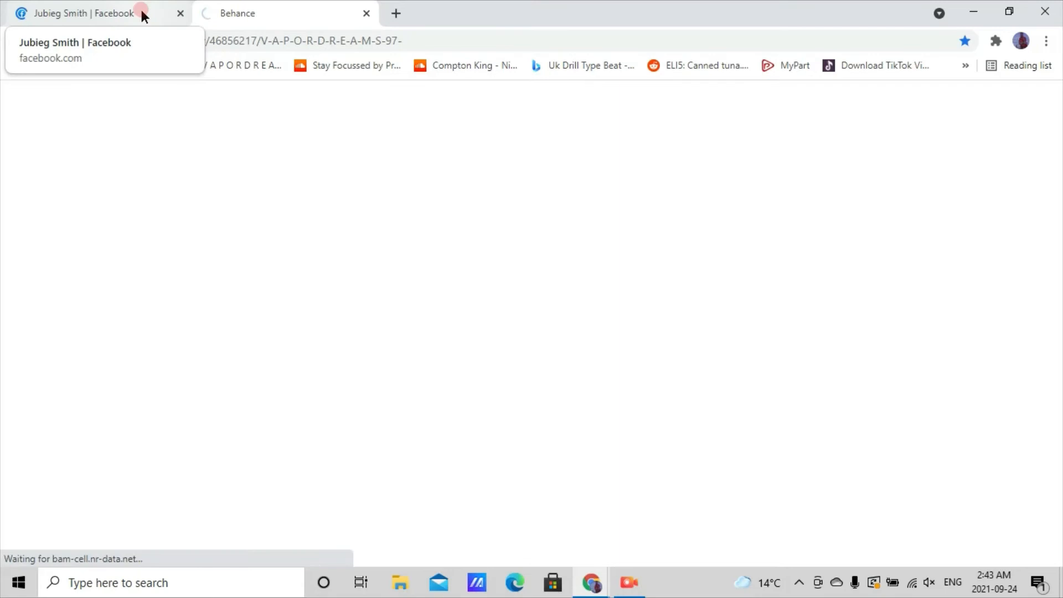
{"action": "left_click", "coordinate": [81, 14]}
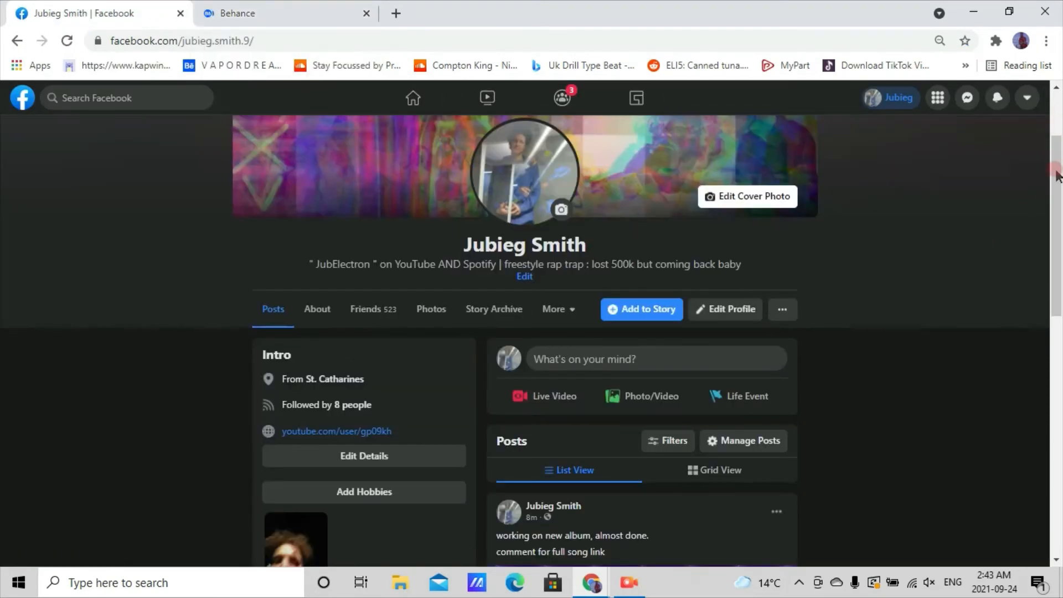
Step: Play the 'working on new album' video post and keep reading the posts below it
{"action": "scroll", "scroll_direction": "down", "scroll_amount": 3}
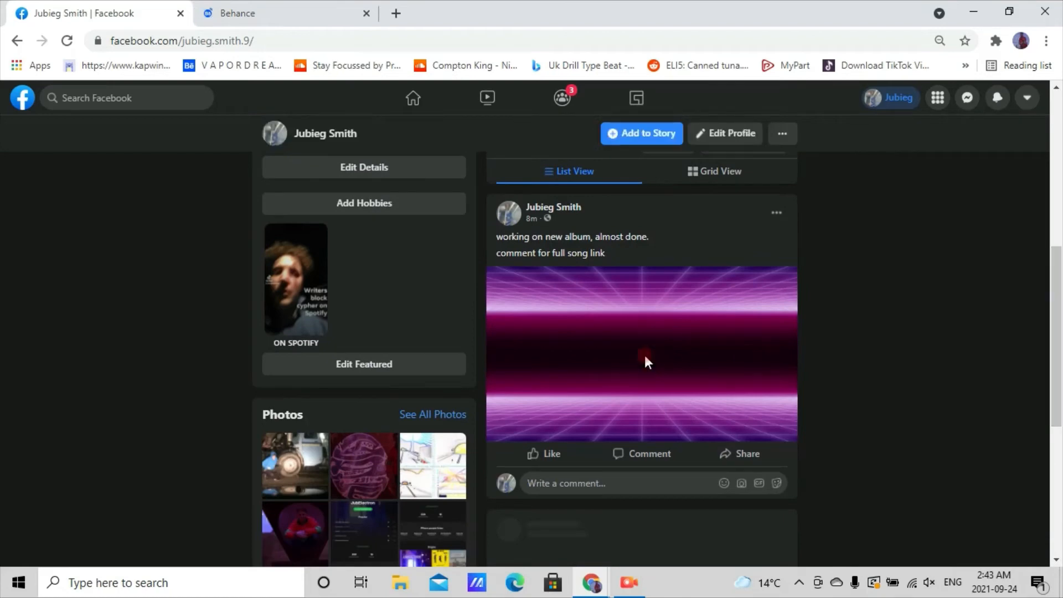
{"action": "left_click", "coordinate": [644, 352]}
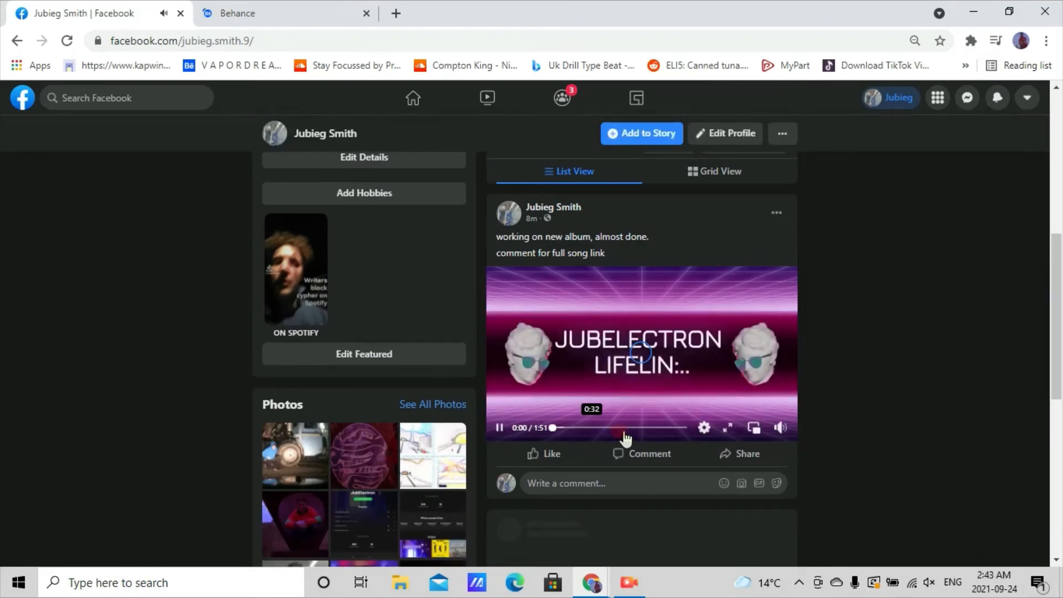
{"action": "scroll", "scroll_direction": "down", "scroll_amount": 3}
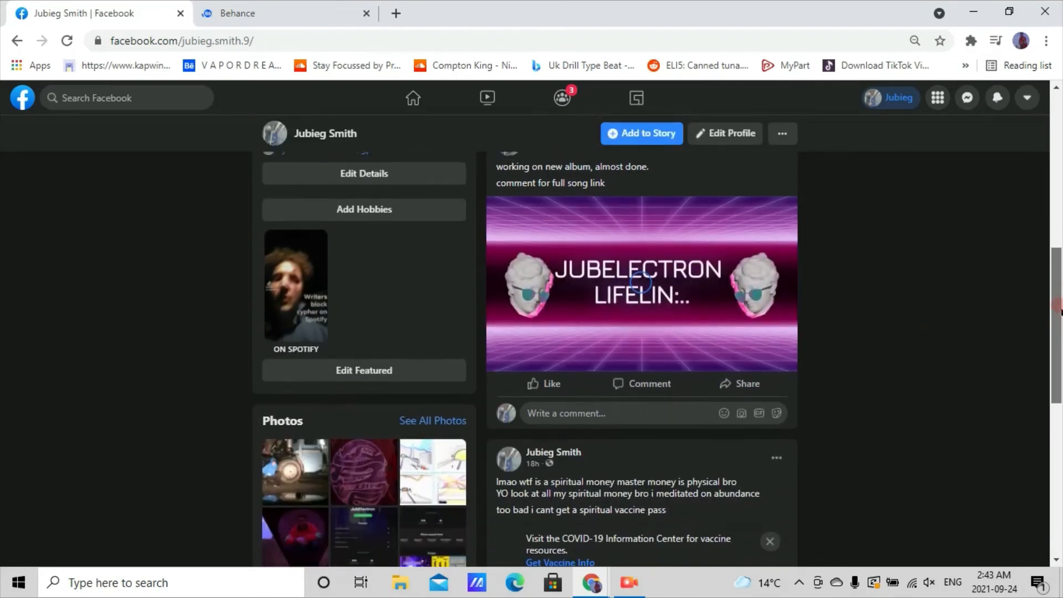
{"action": "scroll", "scroll_direction": "down", "scroll_amount": 3}
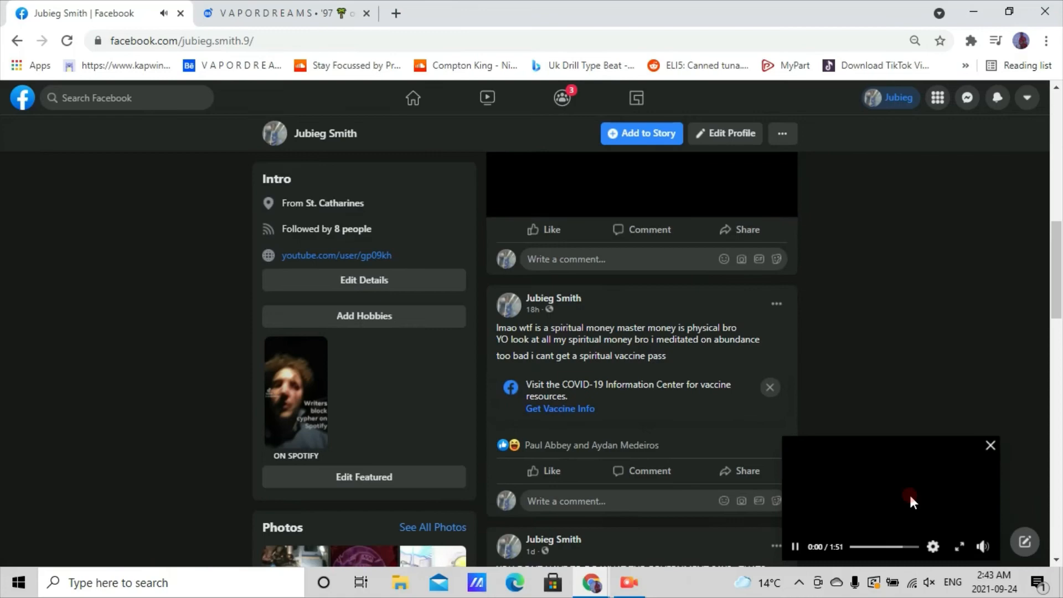
{"action": "scroll", "scroll_direction": "down", "scroll_amount": 3}
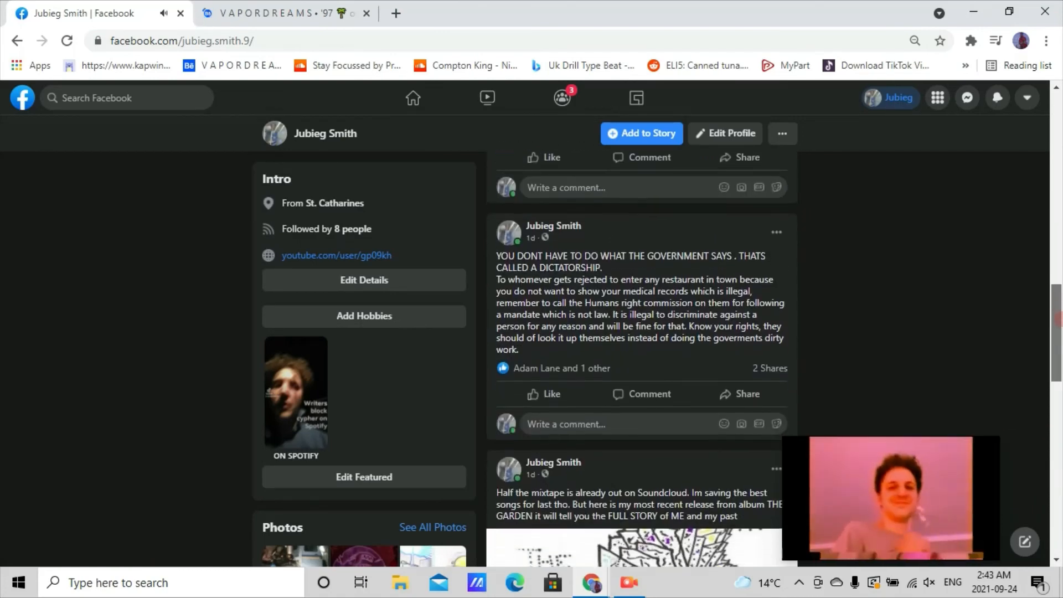
{"action": "scroll", "scroll_direction": "down", "scroll_amount": 3}
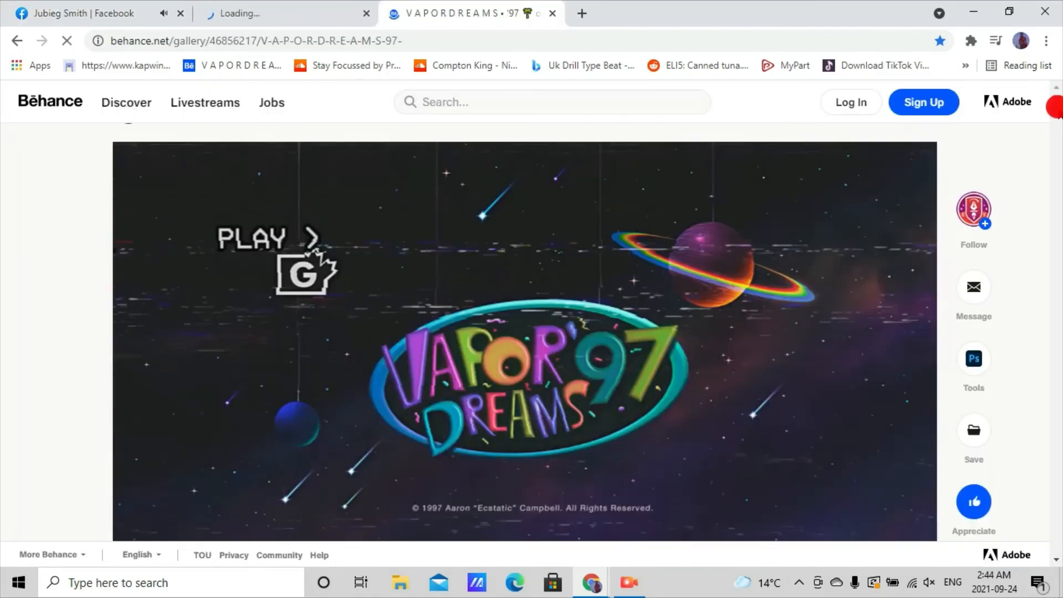
Step: Scroll the VAPORDREAMS '97 gallery past its title art to the bedroom-staircase illustration
{"action": "scroll", "scroll_direction": "down", "scroll_amount": 3}
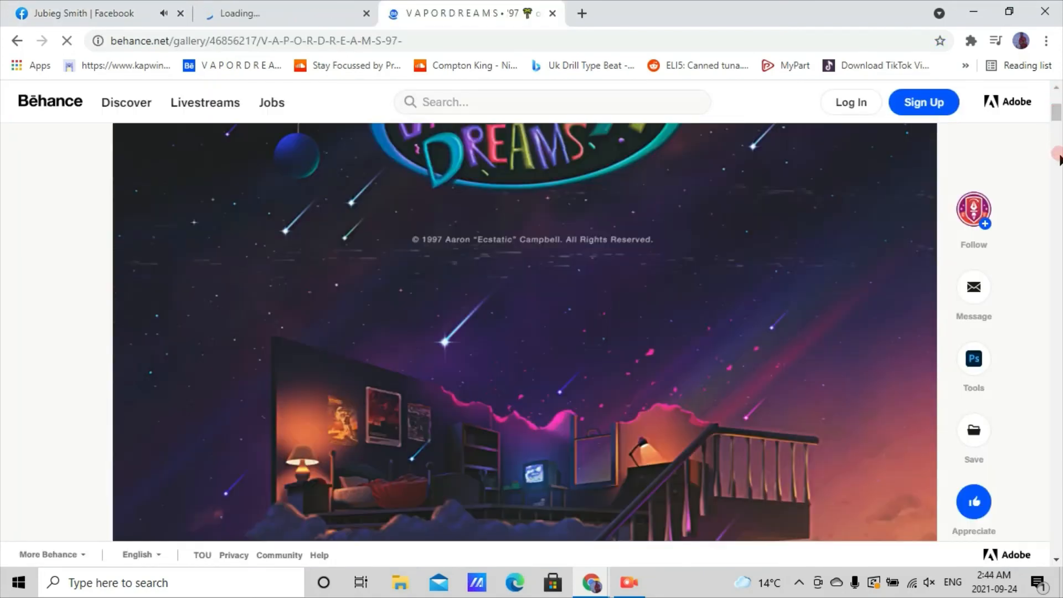
{"action": "scroll", "scroll_direction": "down", "scroll_amount": 3}
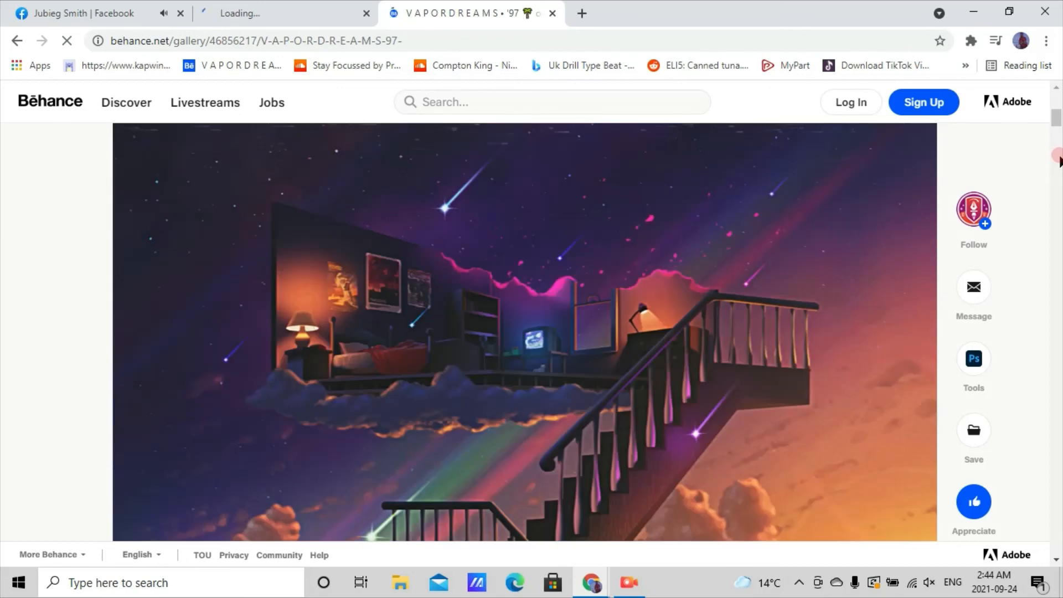